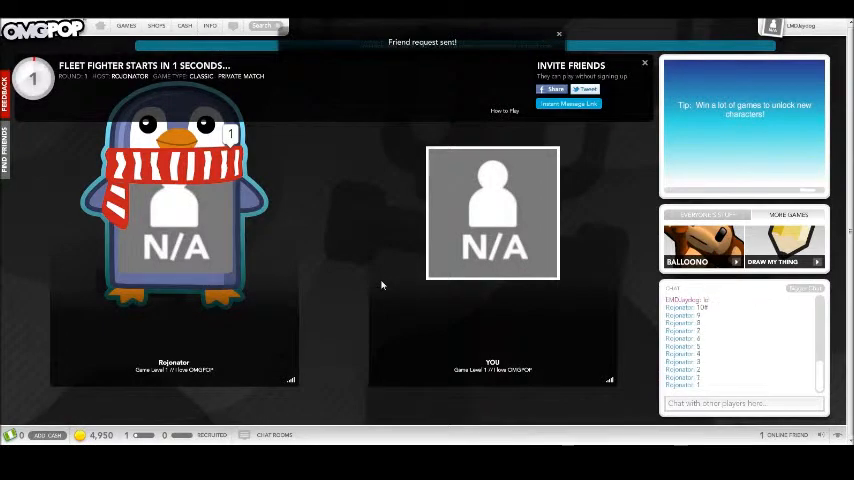
mouse_move(372, 336)
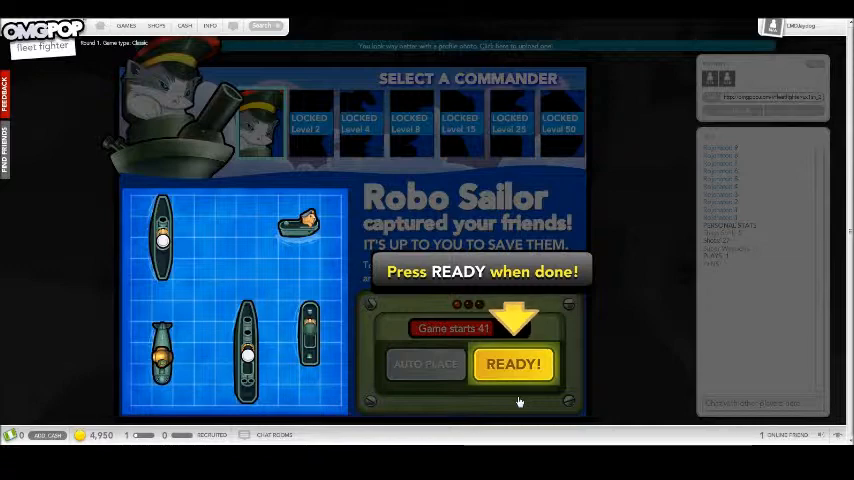
- Confirm the fleet with READY! and fire the opening shots at Rojonator's top-left squares
left_click(512, 364)
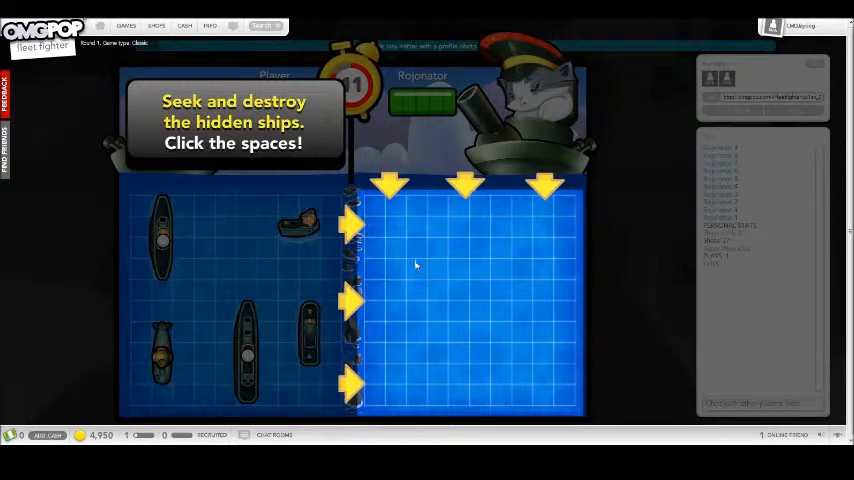
left_click(396, 228)
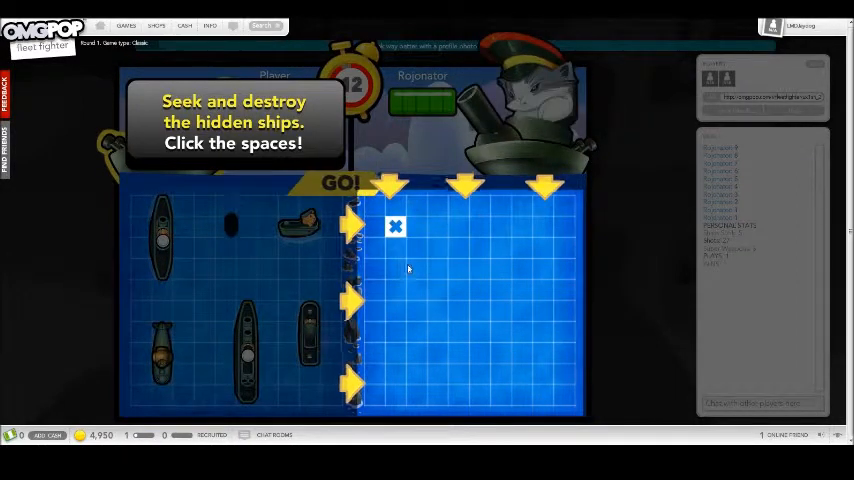
left_click(396, 228)
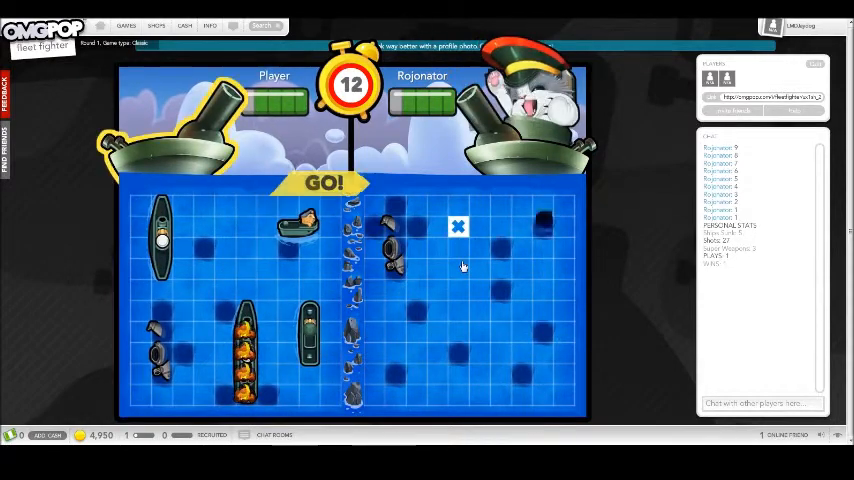
- Fire at a square in the enemy grid's upper middle
left_click(458, 226)
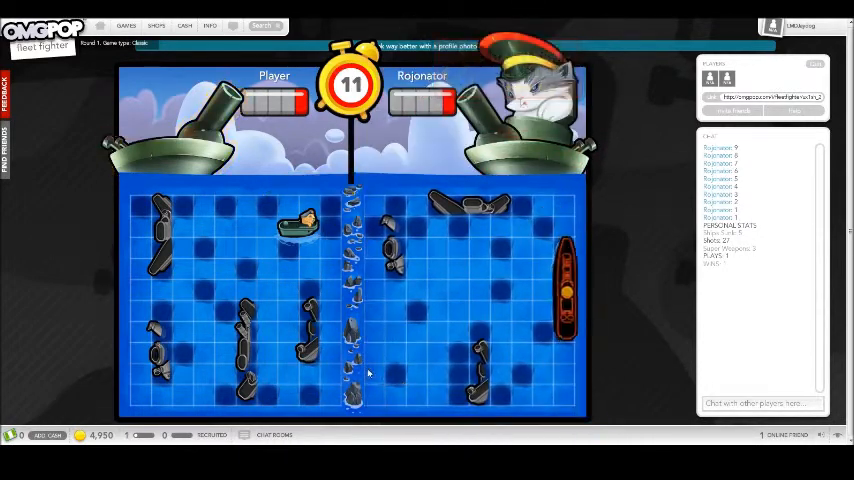
- Fire at another hidden square, then land a shot in the enemy grid's lower right
left_click(374, 352)
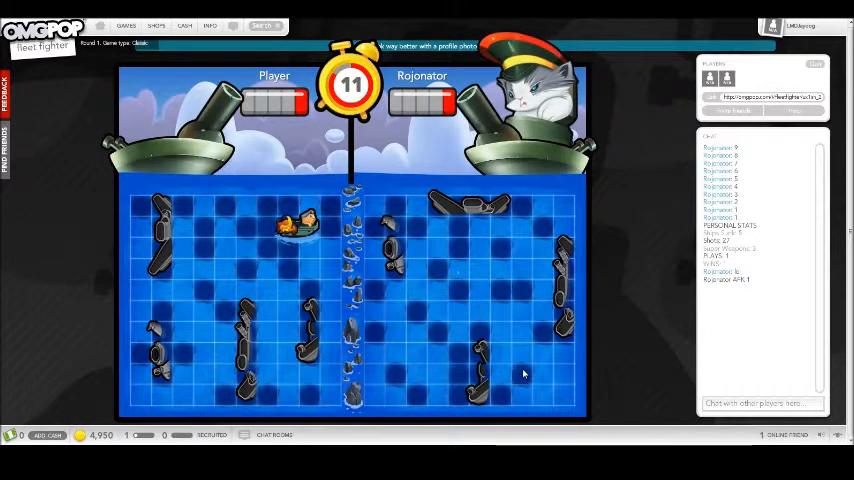
left_click(520, 332)
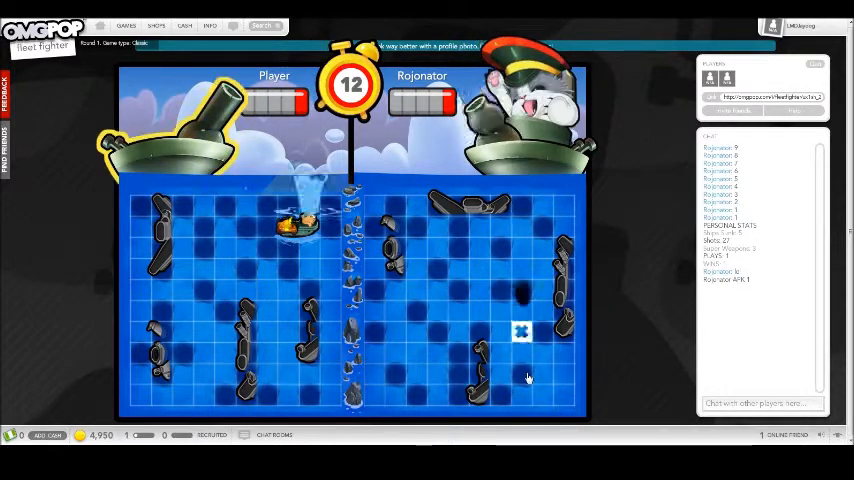